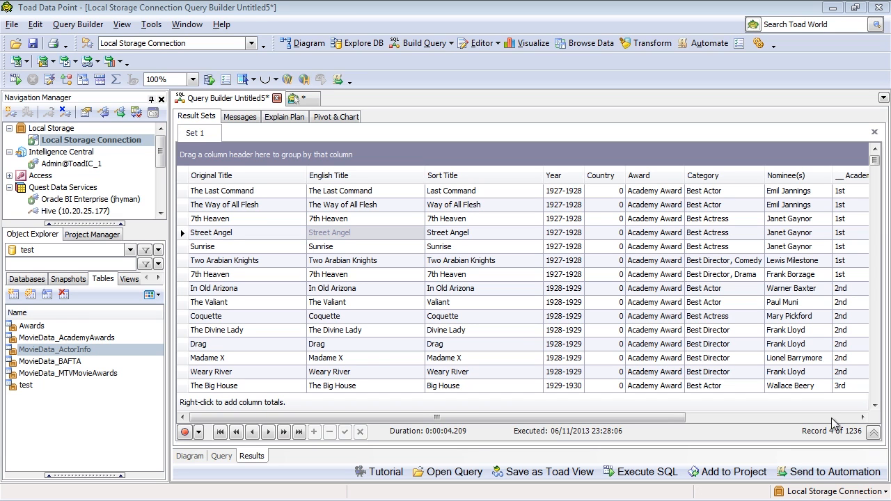
- Switch Navigation Manager to the MS Analysis Services (EnUS) connection listing its cubes
left_click(211, 175)
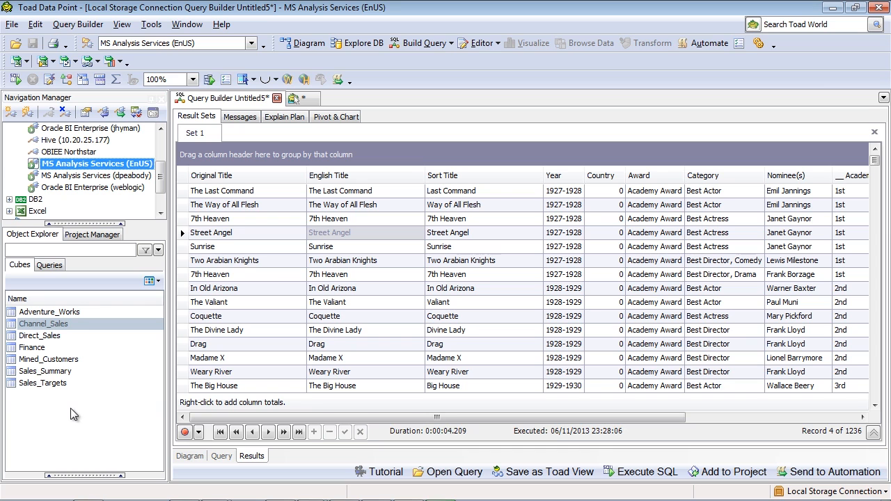
mouse_move(356, 42)
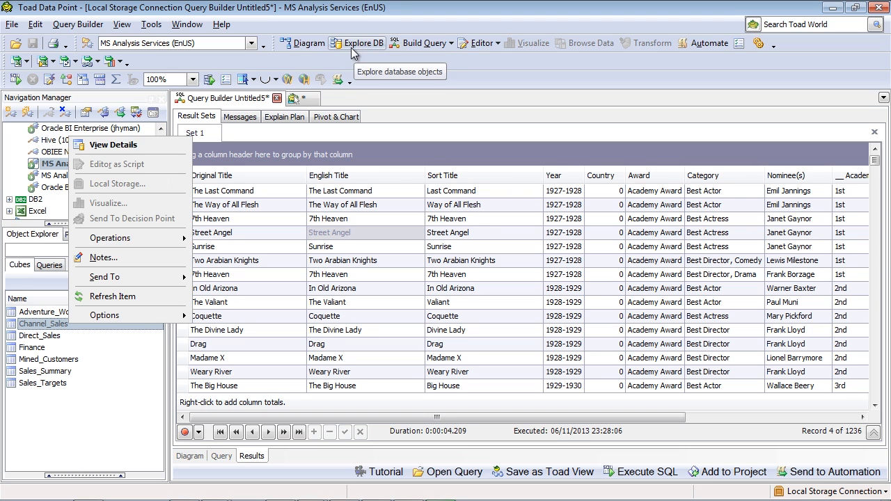
mouse_move(114, 144)
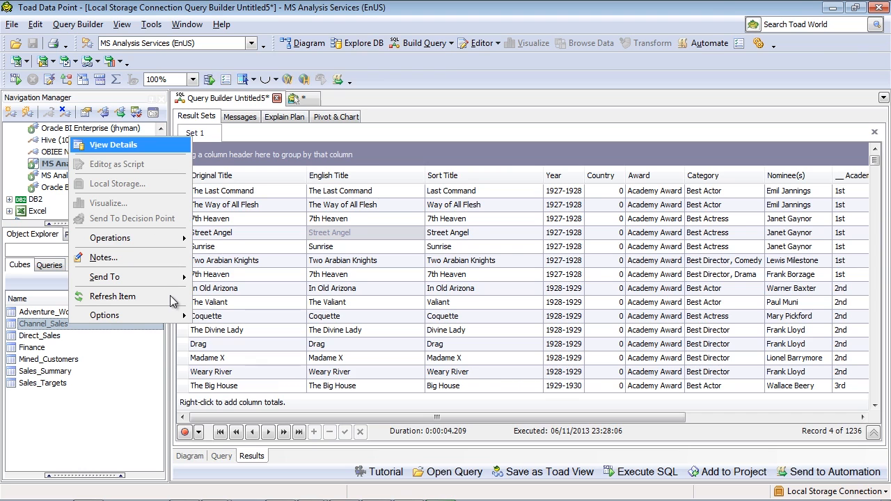
- View Channel_Sales details and expand its Dimensions, Measures and Reseller attributes
left_click(112, 143)
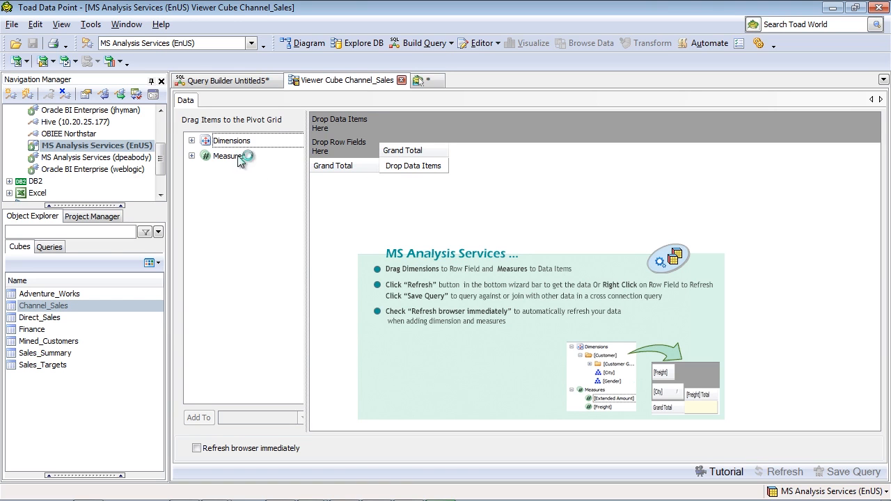
mouse_move(224, 234)
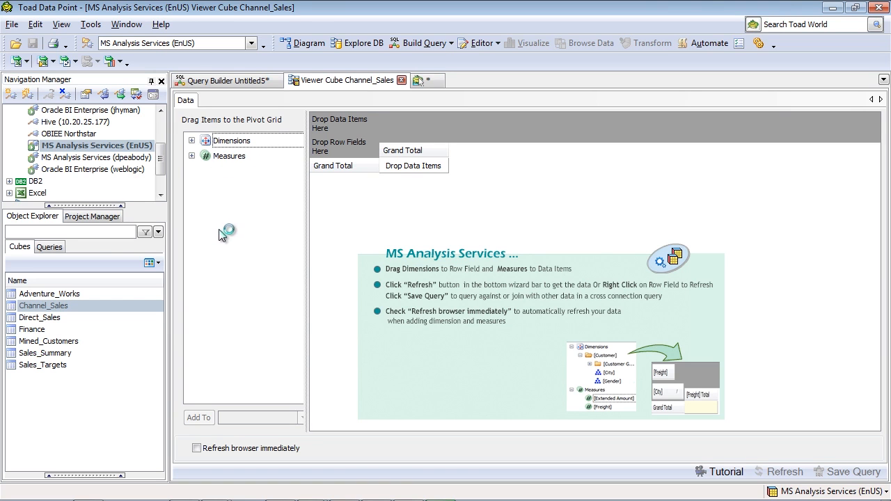
left_click(193, 140)
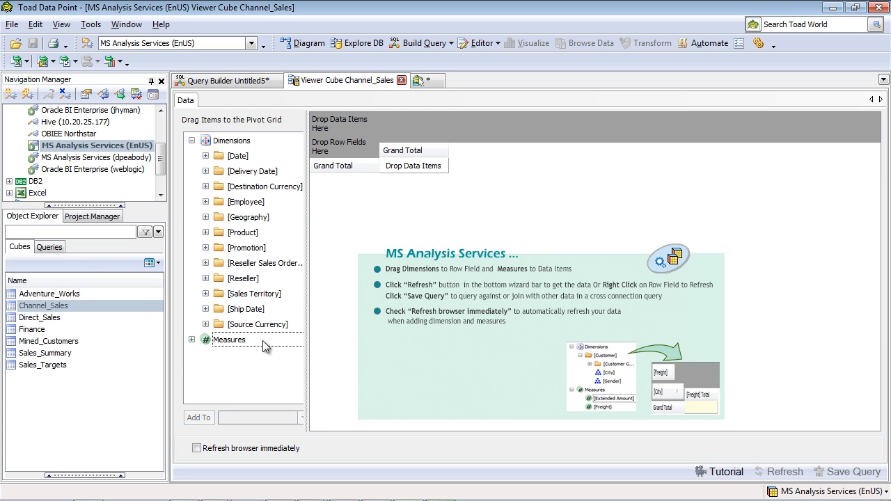
left_click(206, 339)
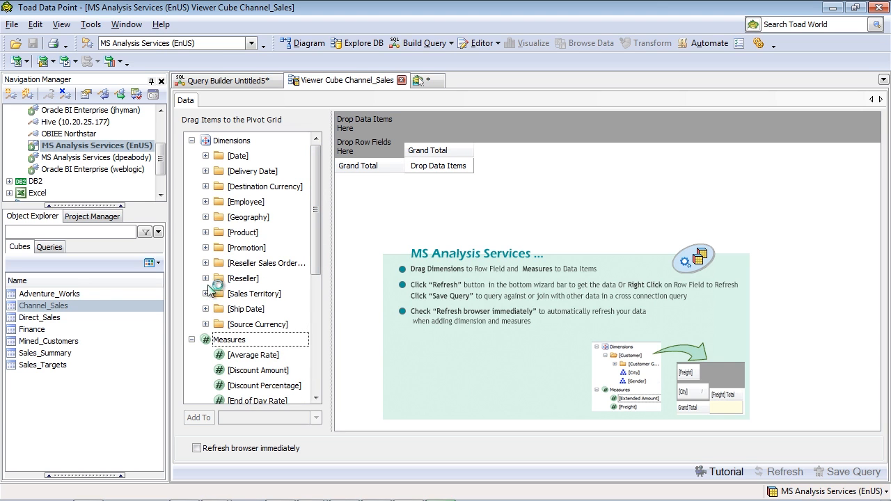
left_click(206, 279)
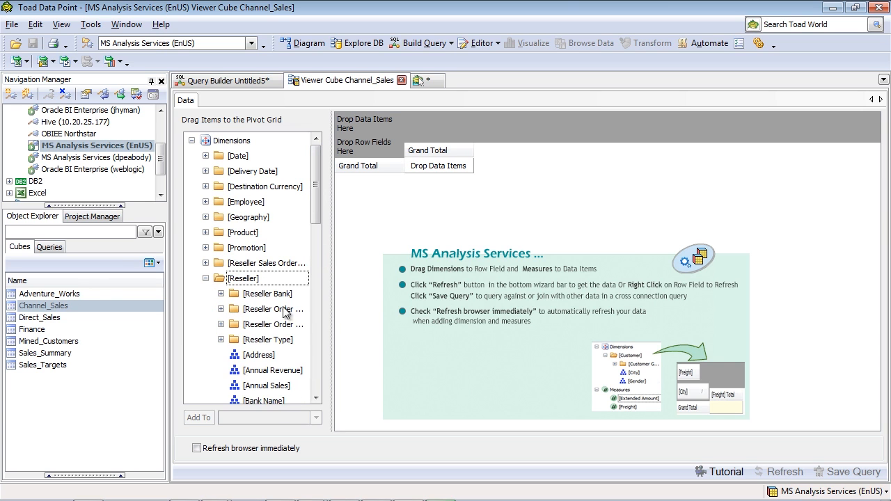
scroll("down", 3)
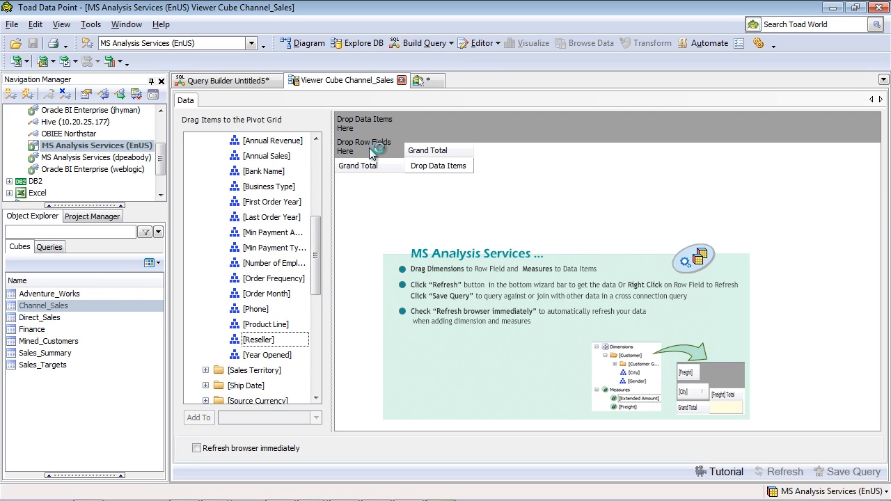
mouse_move(345, 212)
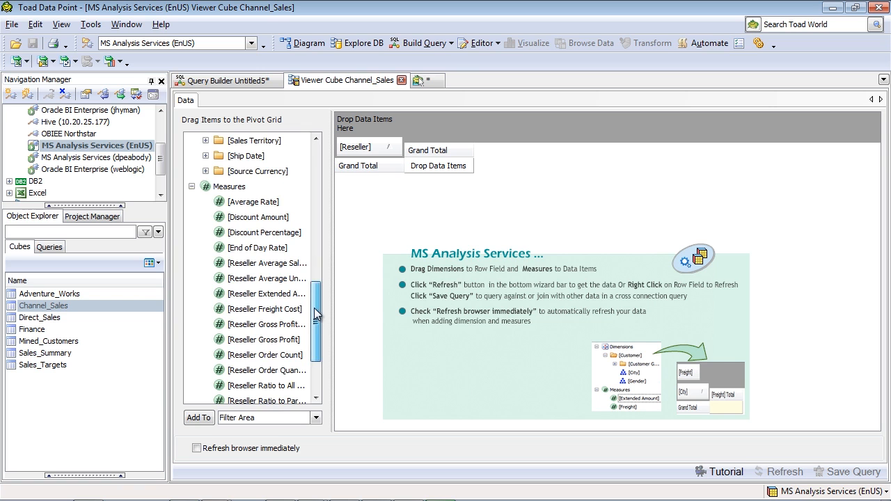
- Add Reseller Gross Profit Margin as a data item and refresh the pivot grid
scroll("down", 3)
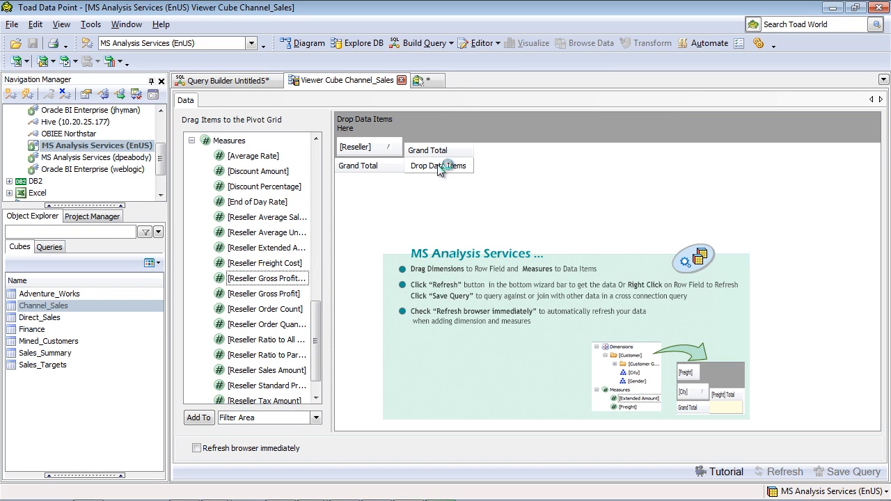
mouse_move(456, 313)
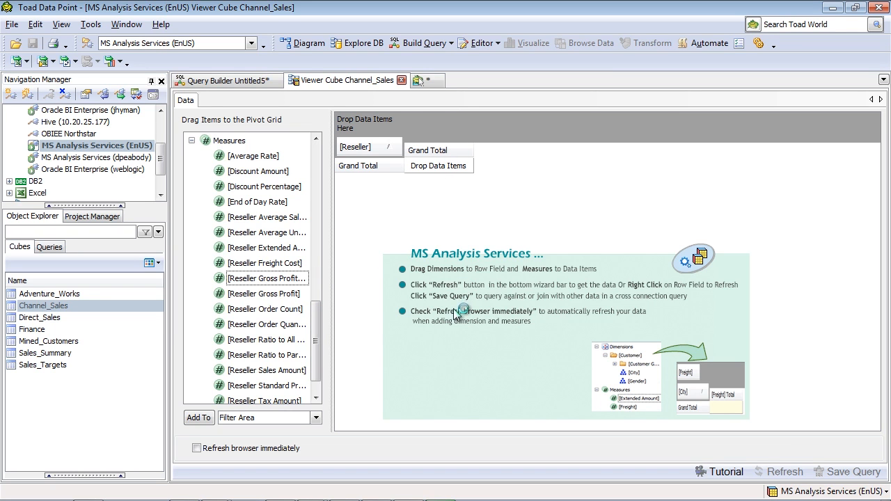
mouse_move(490, 291)
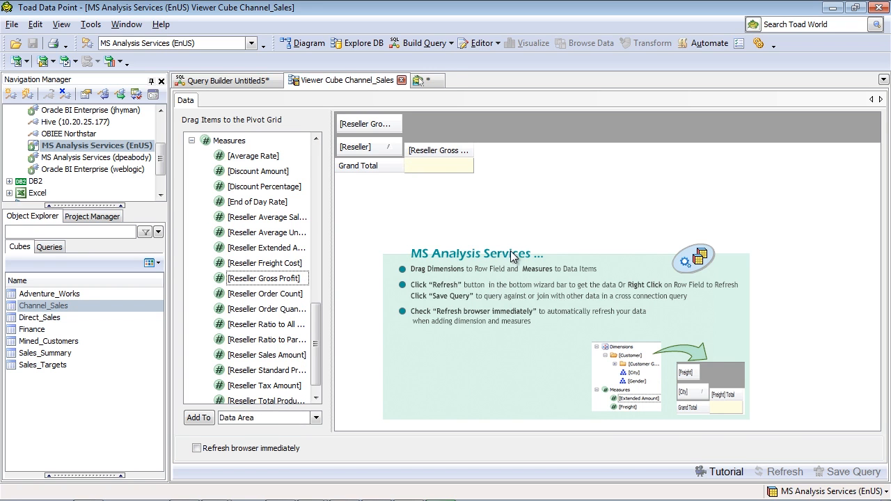
mouse_move(796, 462)
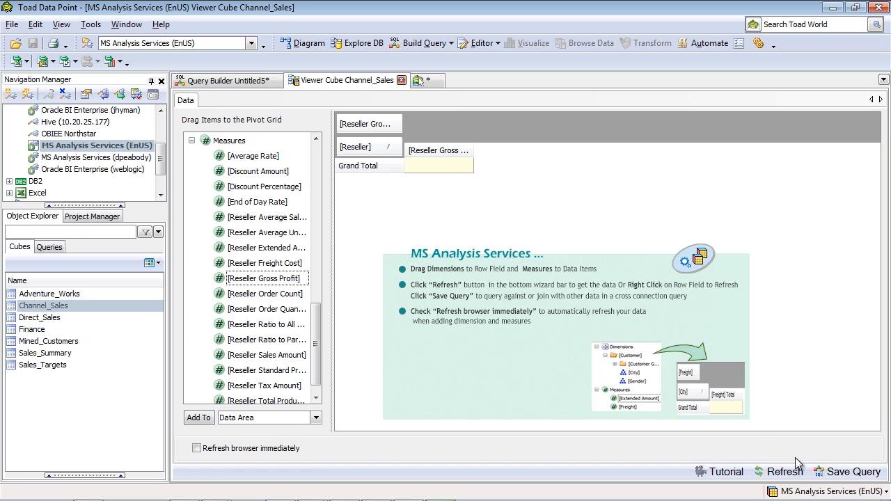
mouse_move(788, 472)
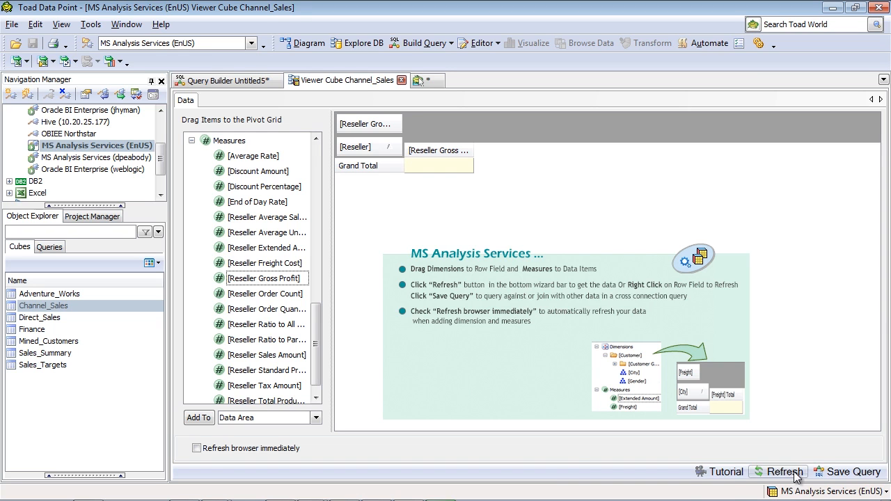
left_click(785, 470)
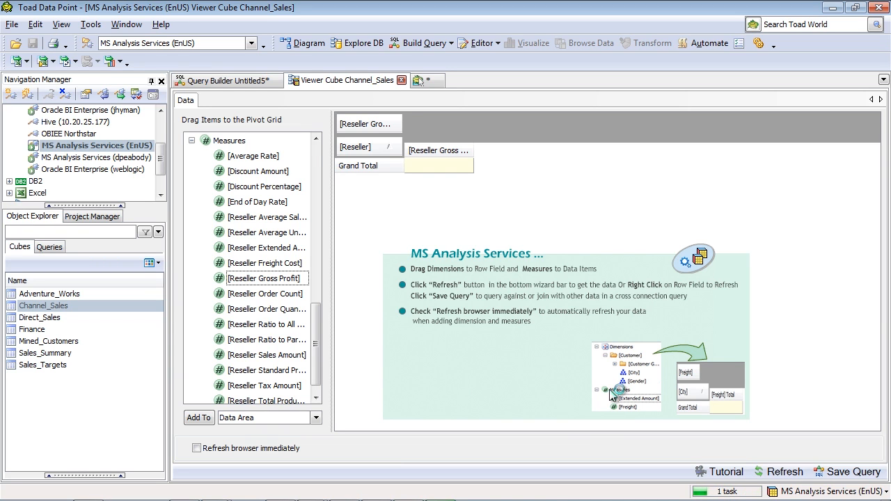
mouse_move(638, 377)
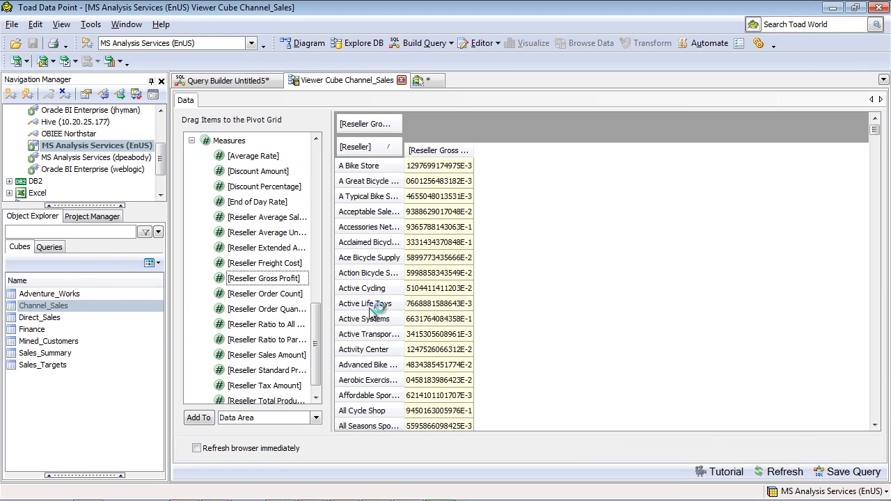
mouse_move(524, 178)
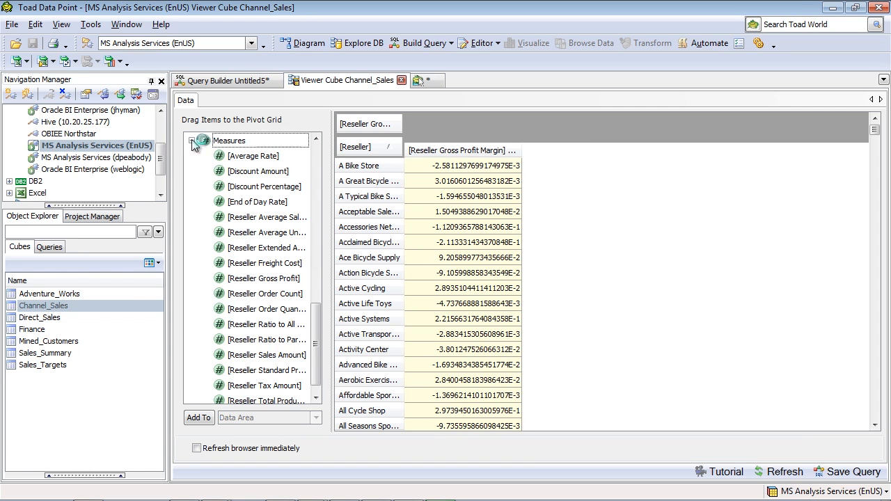
- Refresh the grid to load per-reseller Annual Sales and Reseller Gross Profit Margin values
left_click(193, 141)
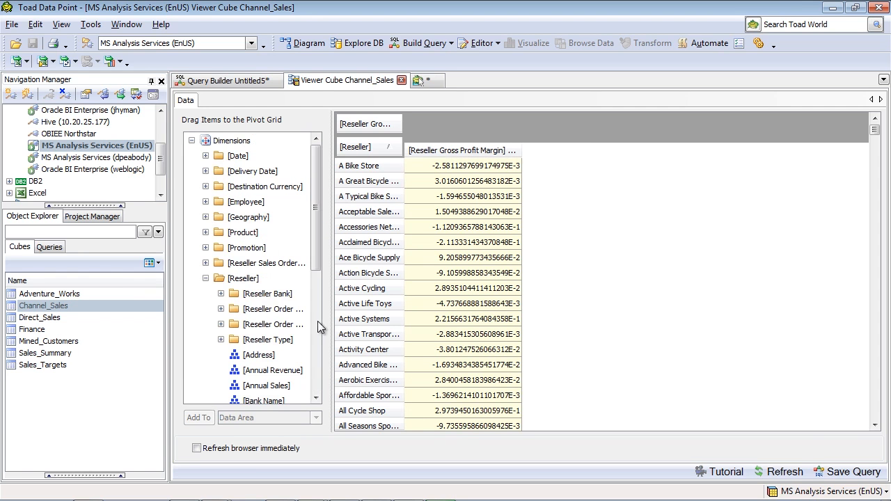
scroll("down", 3)
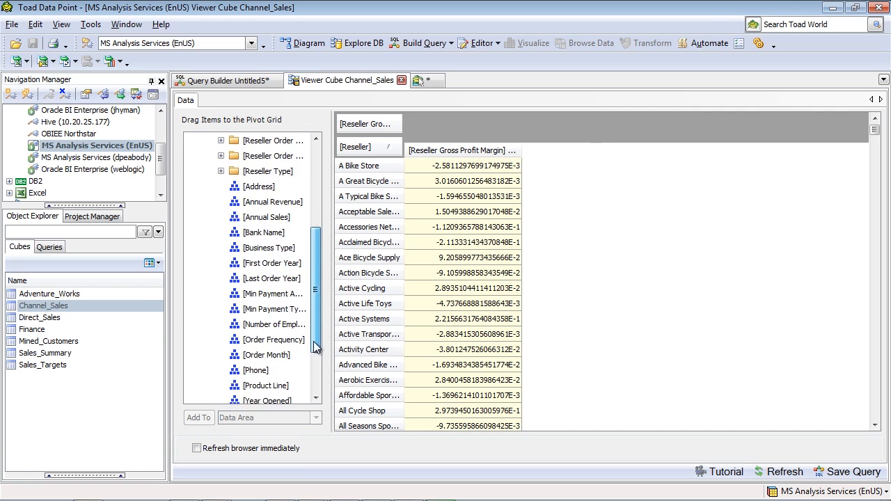
scroll("down", 3)
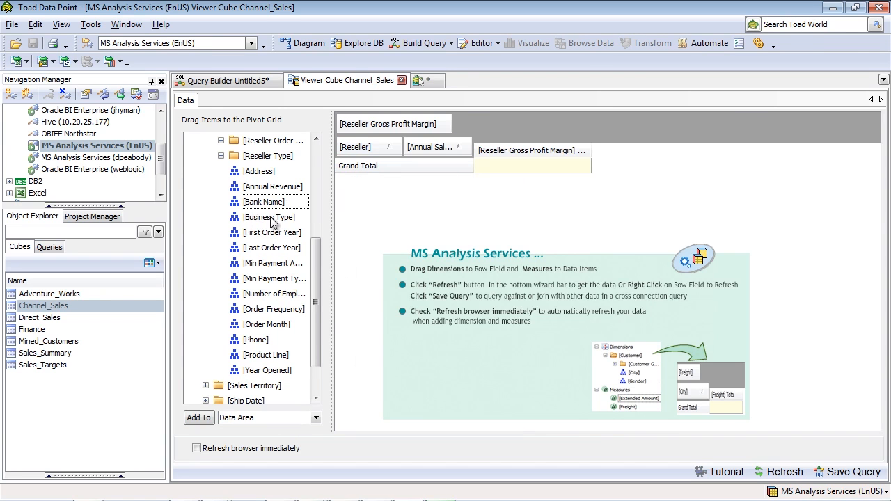
left_click(784, 472)
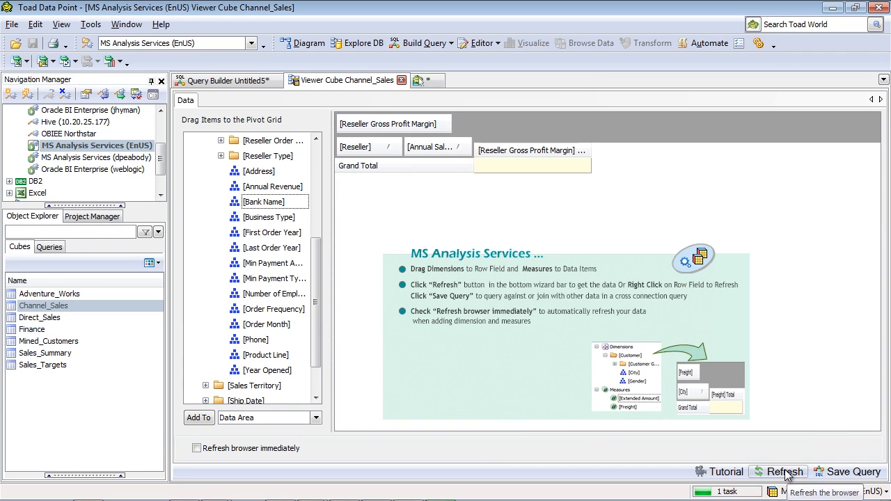
mouse_move(810, 430)
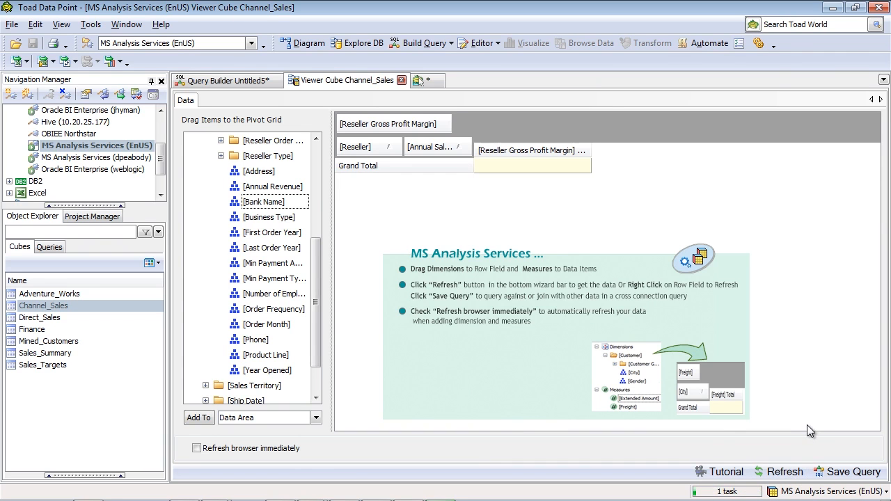
mouse_move(785, 471)
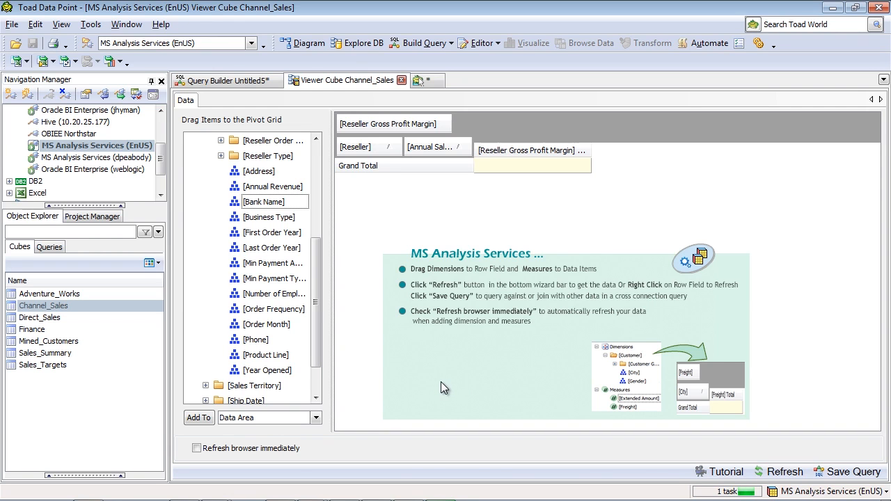
mouse_move(456, 294)
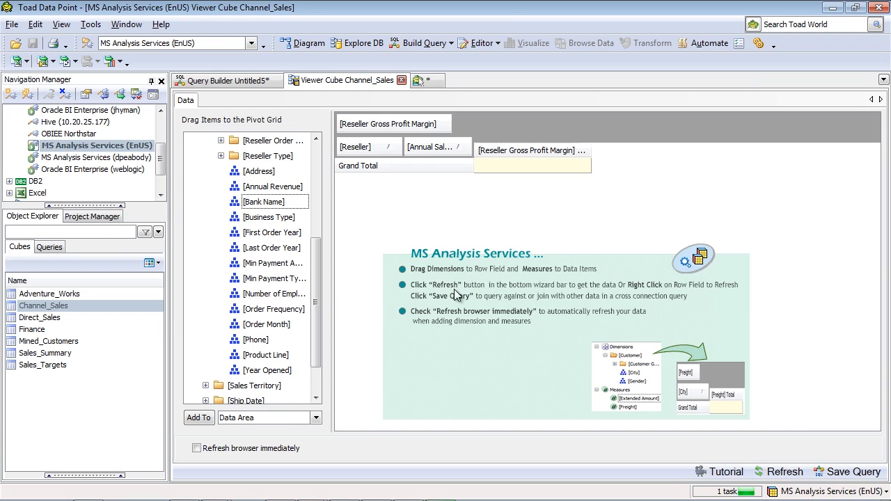
mouse_move(354, 189)
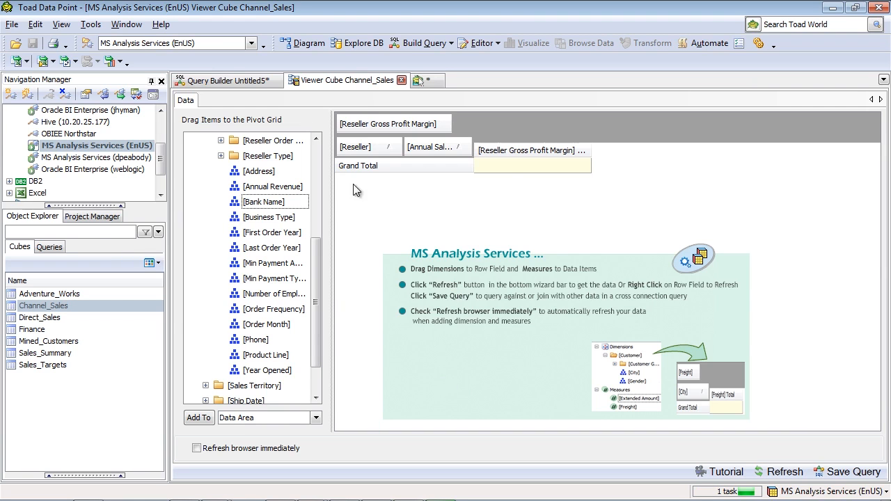
mouse_move(512, 181)
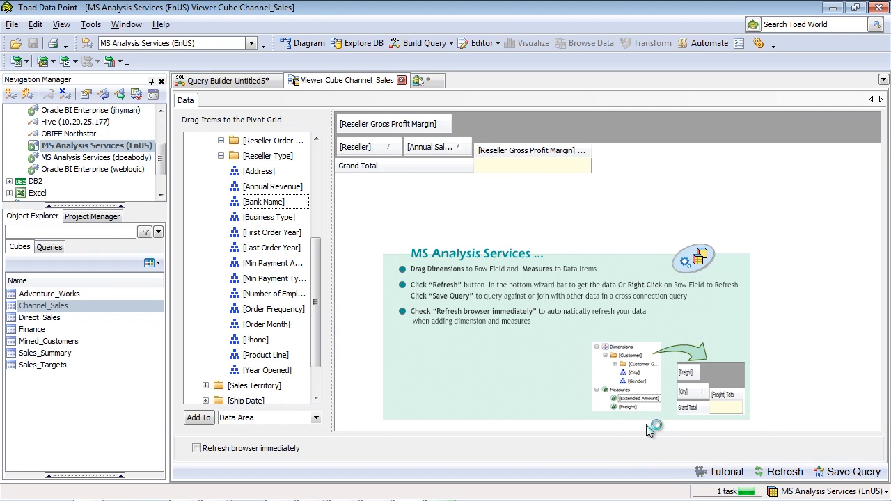
mouse_move(652, 429)
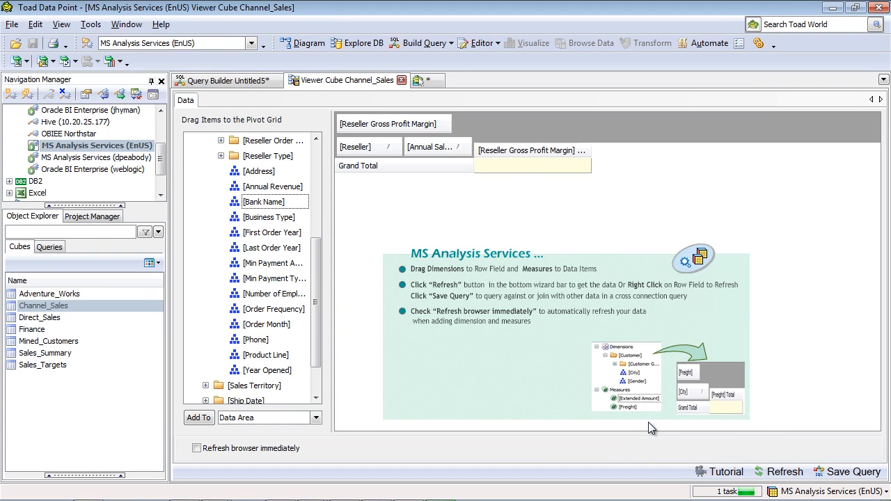
mouse_move(657, 420)
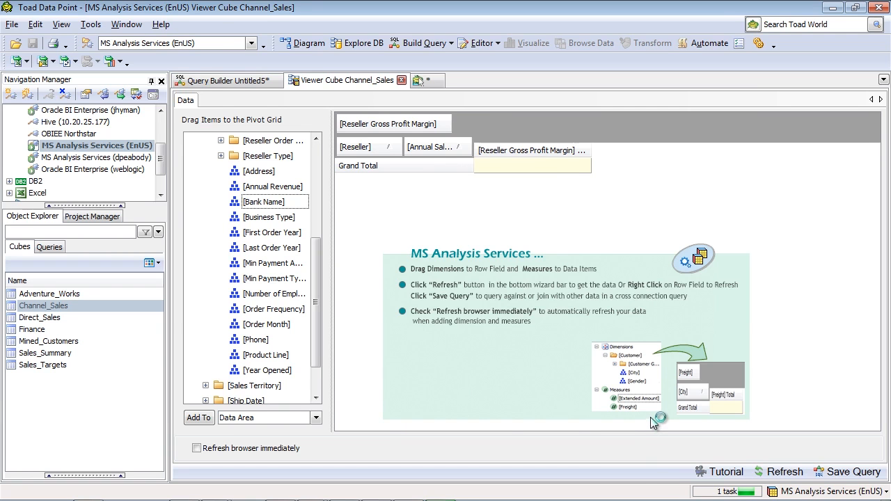
left_click(785, 471)
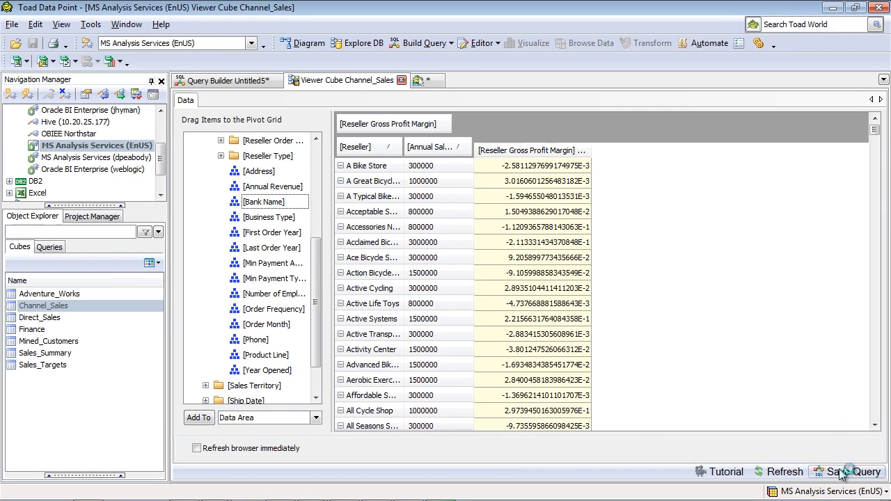
- Save the pivot view as a query named ResellerData_with_Profit and confirm its creation
left_click(852, 470)
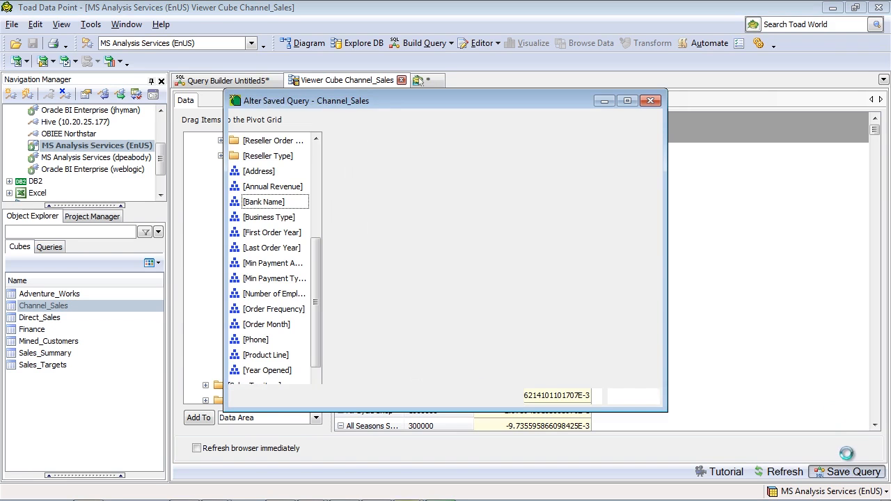
type("ResellerData")
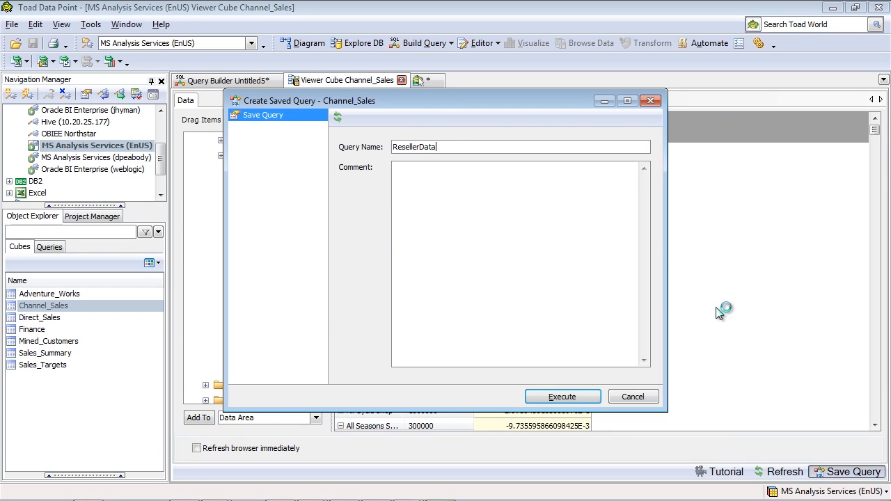
type("_with_")
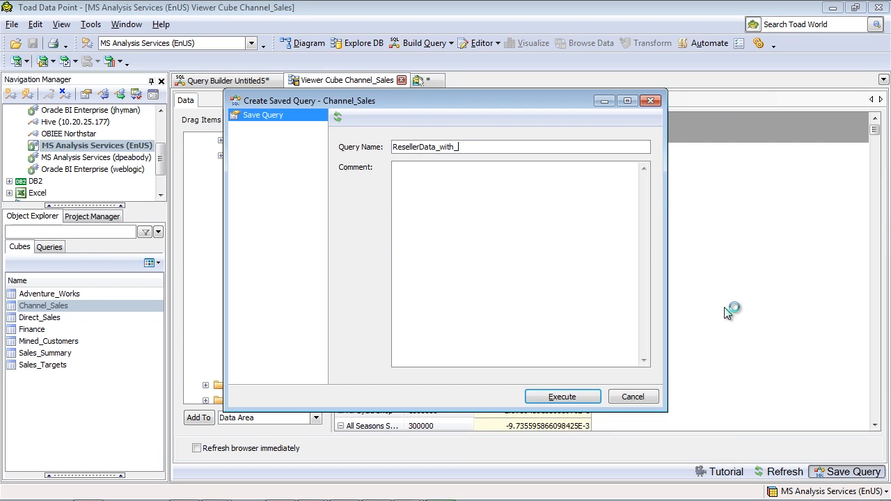
type("Pr")
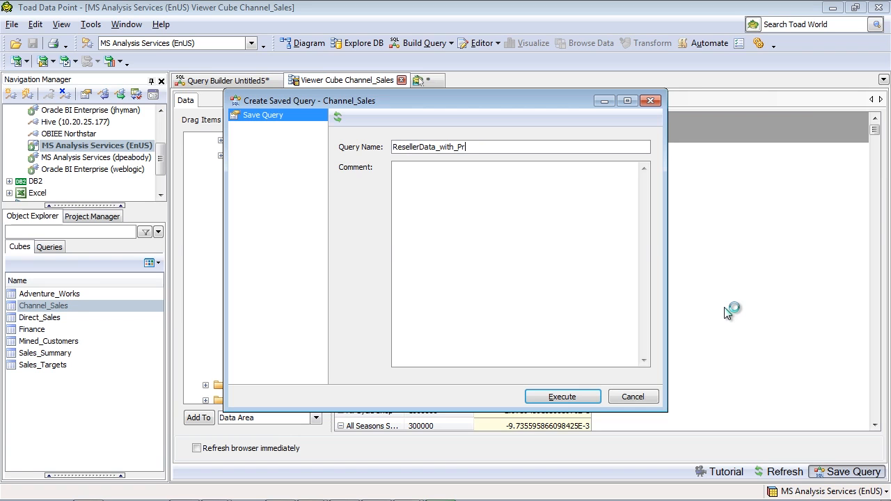
type("ofit")
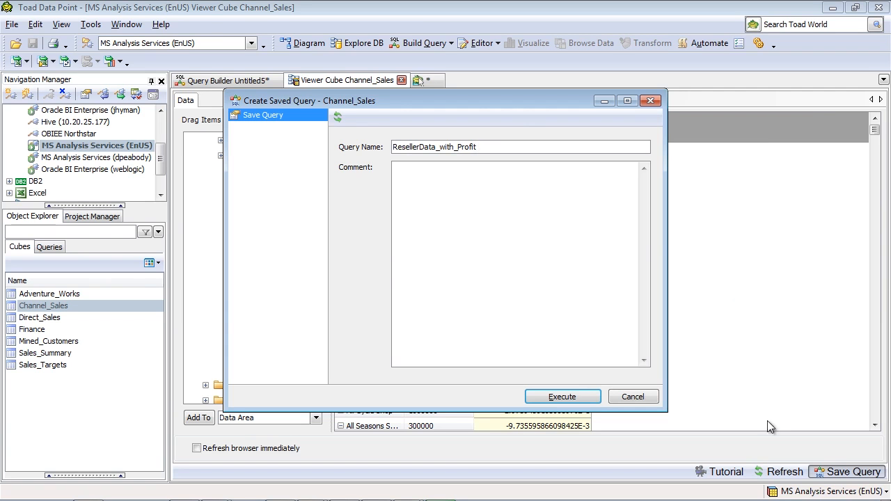
left_click(562, 396)
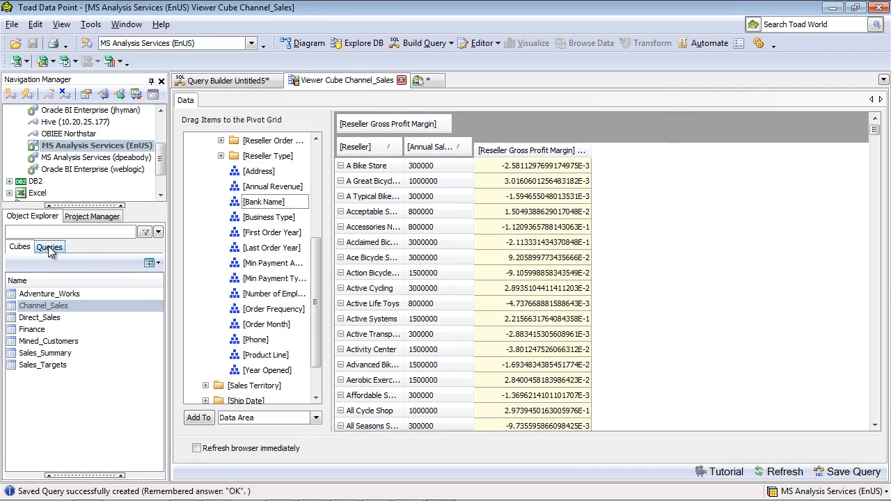
- From the Queries list, open ResellerData_with_Profit showing its Reseller, Annual Sales and Gross Profit Margin columns
left_click(401, 80)
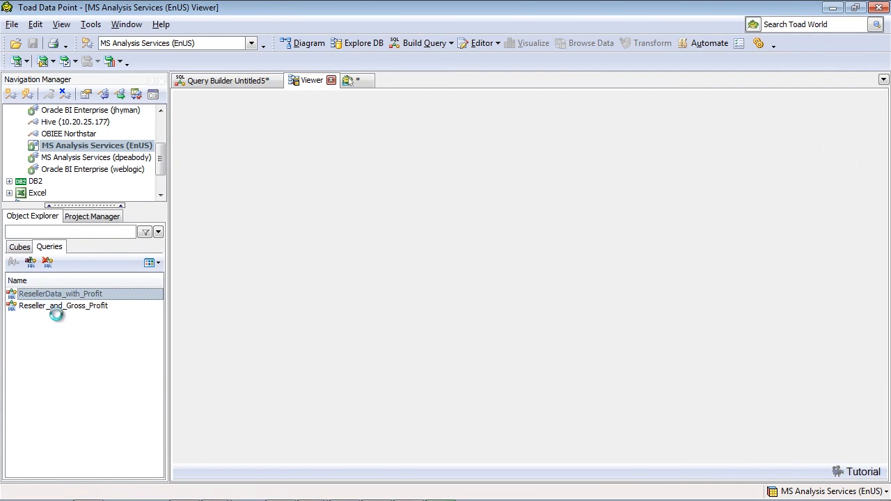
double_click(60, 292)
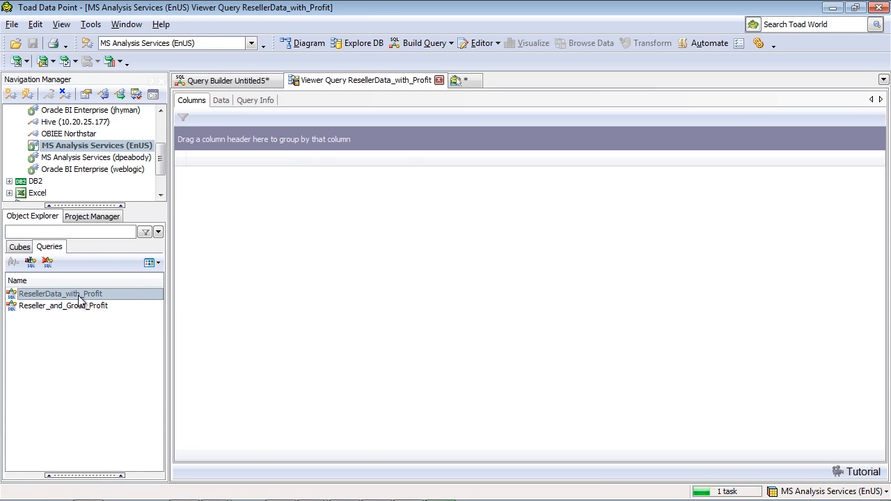
left_click(60, 292)
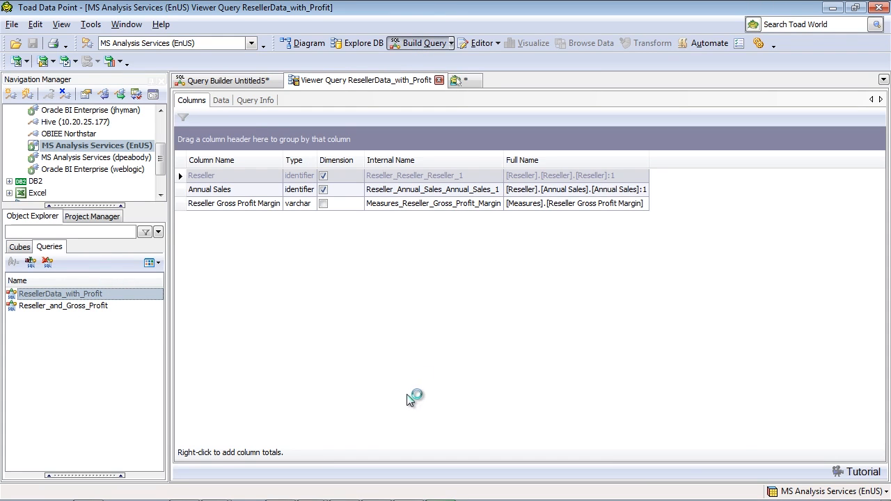
mouse_move(410, 399)
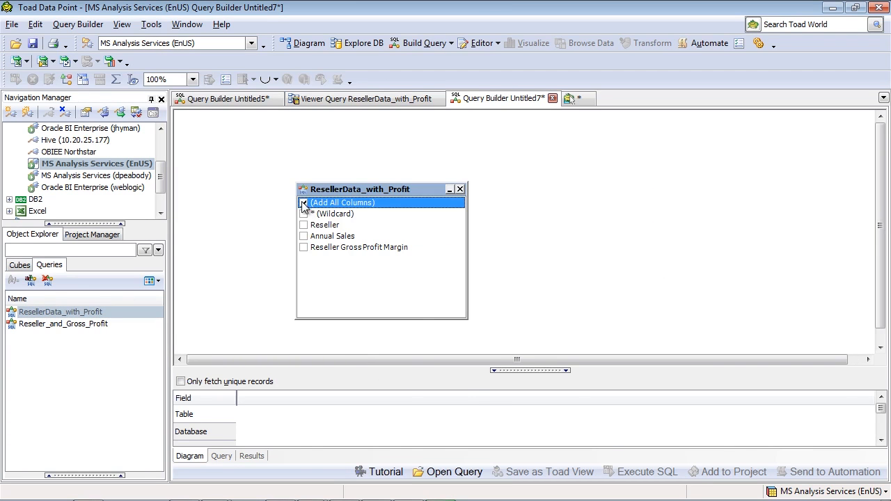
- Add all ResellerData_with_Profit columns to the Query Builder and execute the SQL
left_click(303, 203)
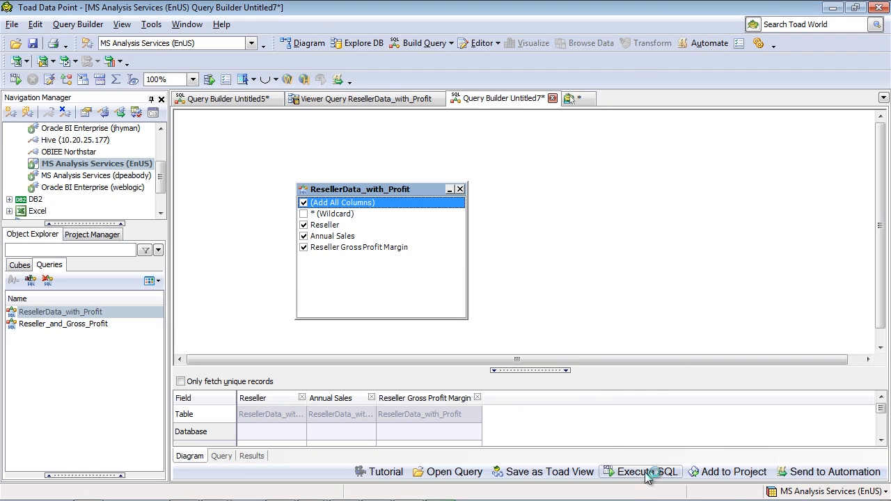
left_click(646, 471)
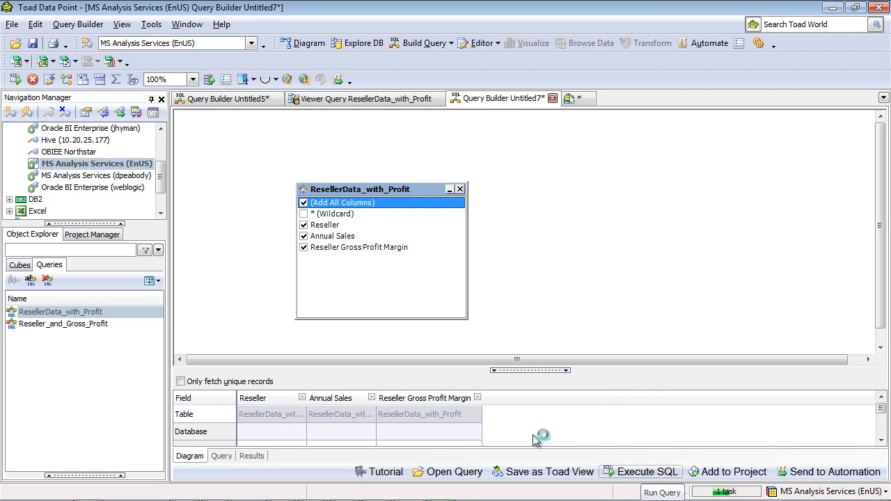